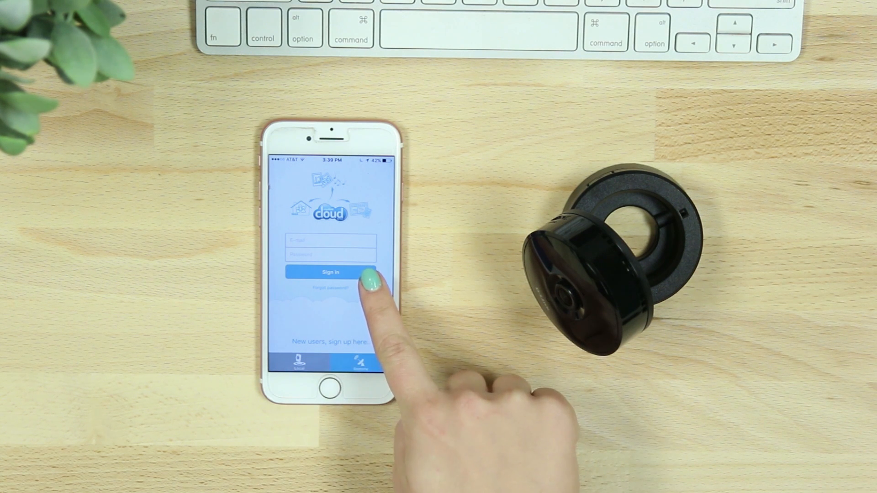
- Begin Add a New Camera from the mydlink Lite sign-in screen
click(330, 272)
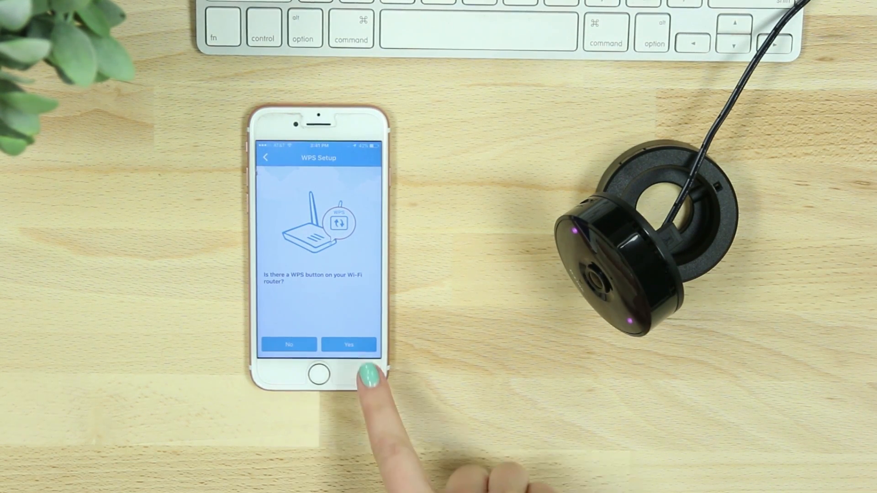
- Confirm the router has a WPS button and continue after pressing it to pair the camera
click(349, 344)
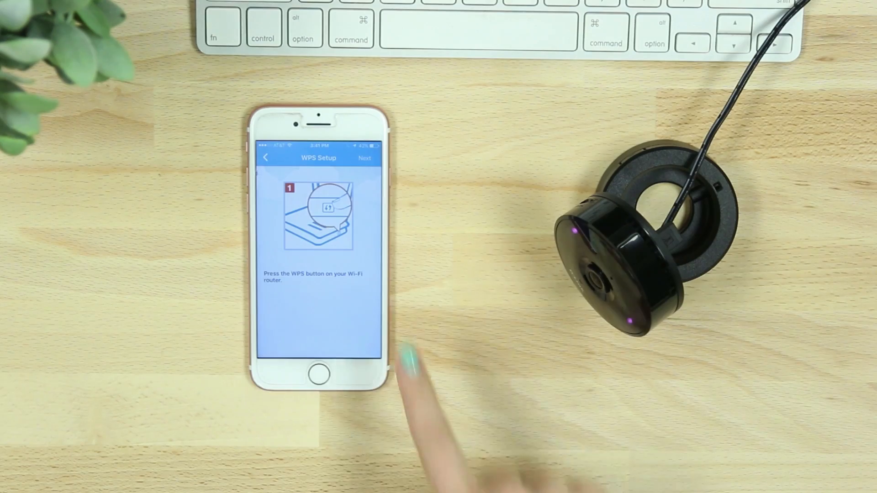
click(364, 158)
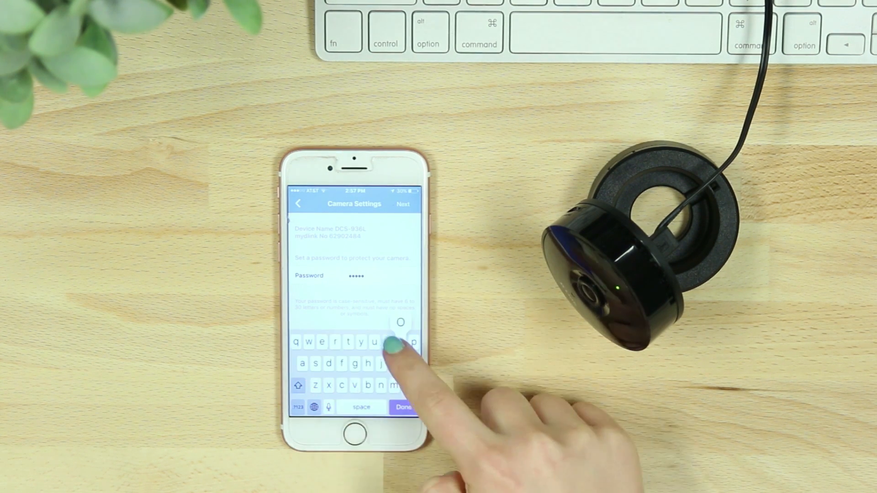
- Save the camera password and accept the automatic time-zone success notice
click(403, 406)
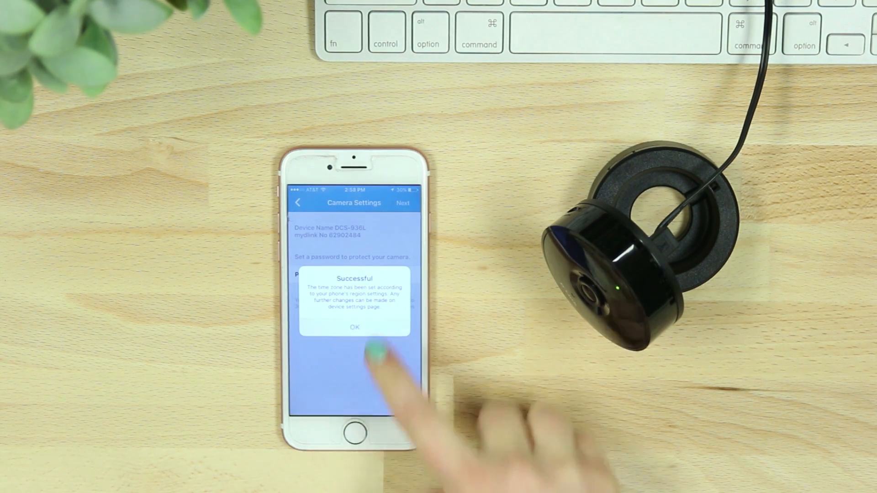
click(354, 328)
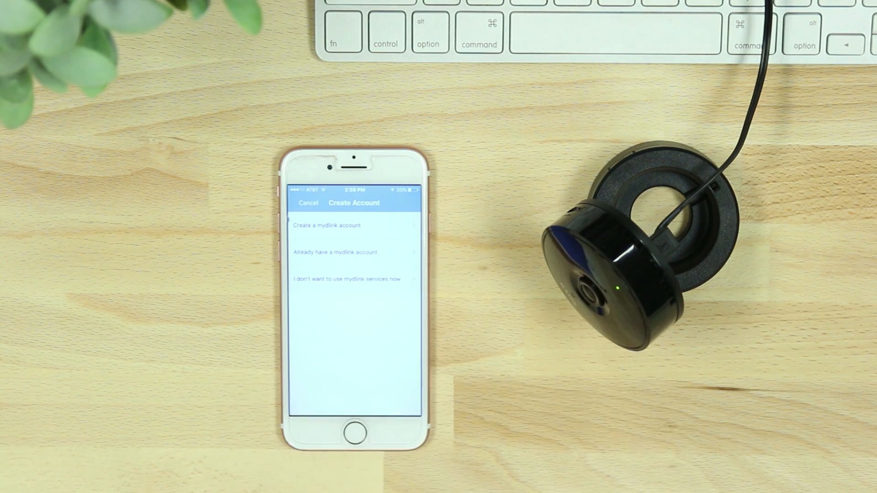
- Sign in with the existing mydlink account so the DCS-936L appears under Remote devices
click(354, 252)
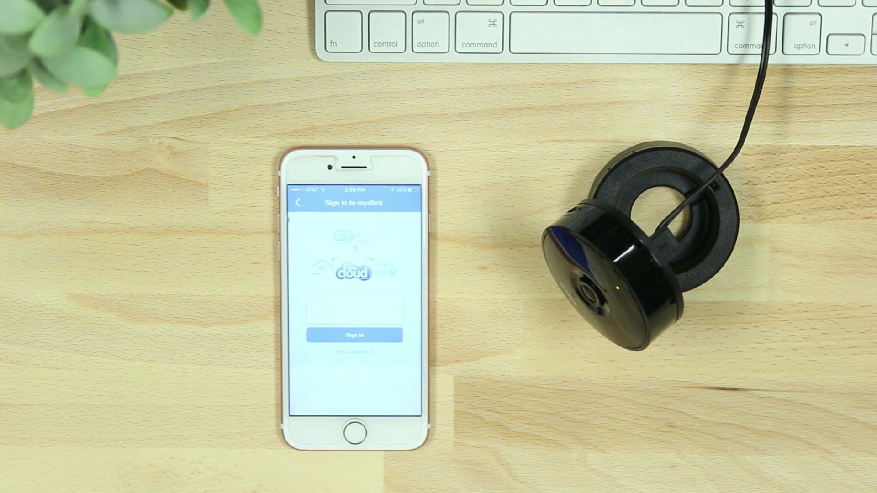
click(355, 310)
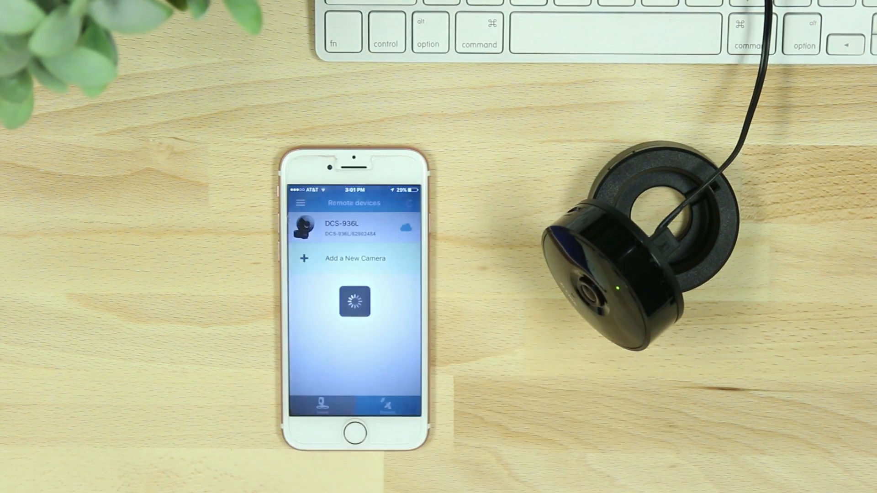
- Begin Add a New Camera again, reaching the QR Code Setup question
click(353, 228)
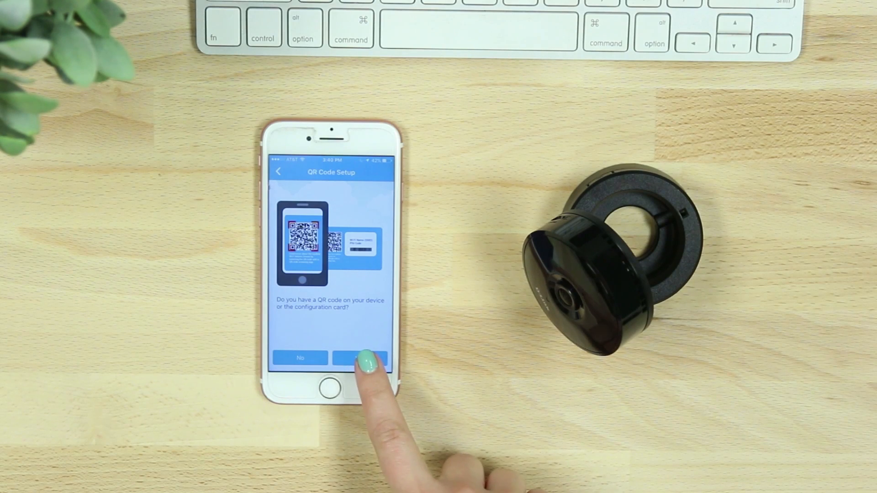
- Answer the QR code prompt, confirm the power adapter is plugged in and the camera is ready
click(362, 358)
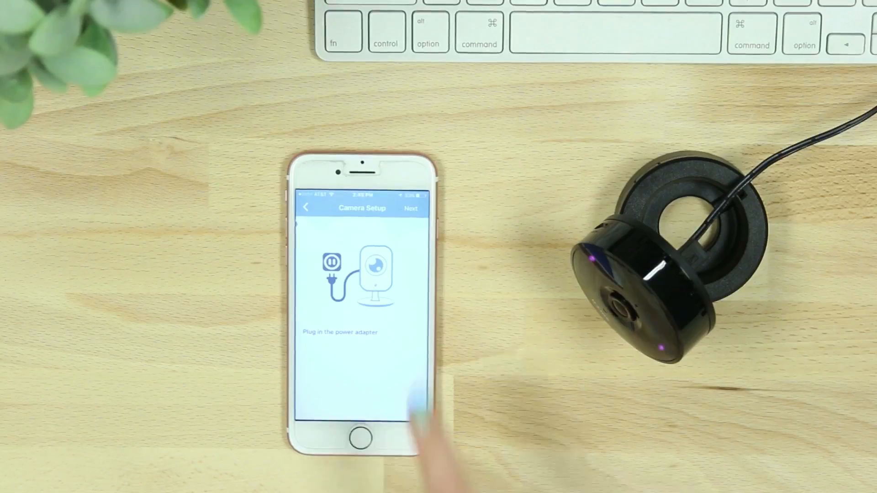
click(411, 208)
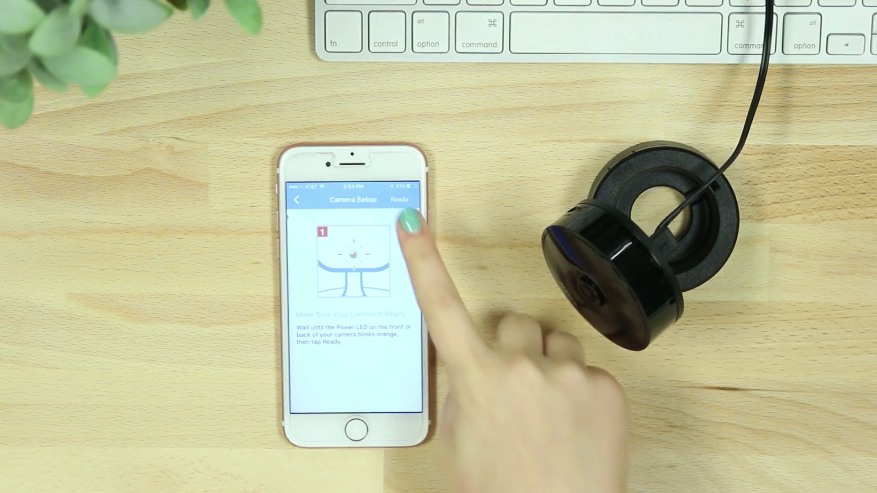
click(400, 200)
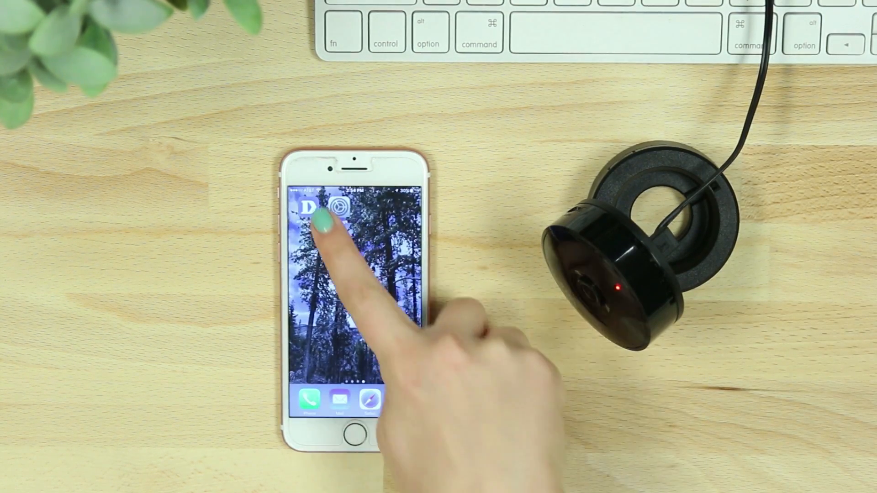
- Return to mydlink Lite and choose the Wi-Fi network for the camera
click(342, 207)
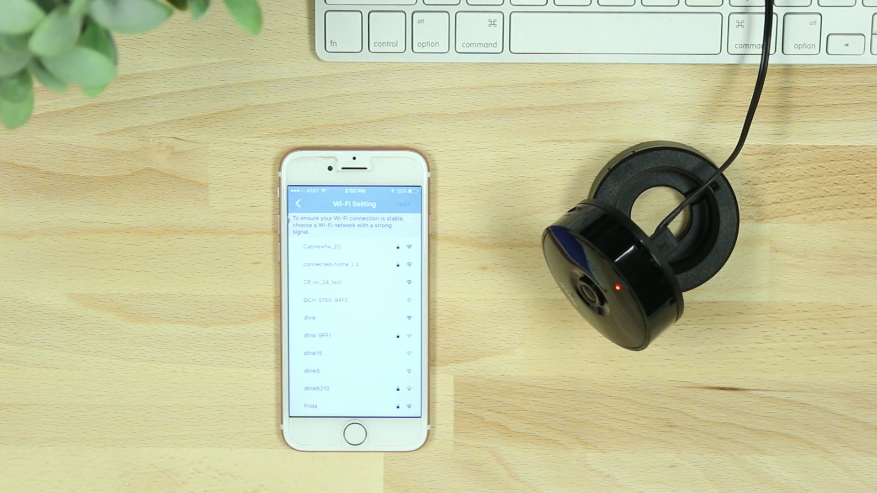
click(322, 406)
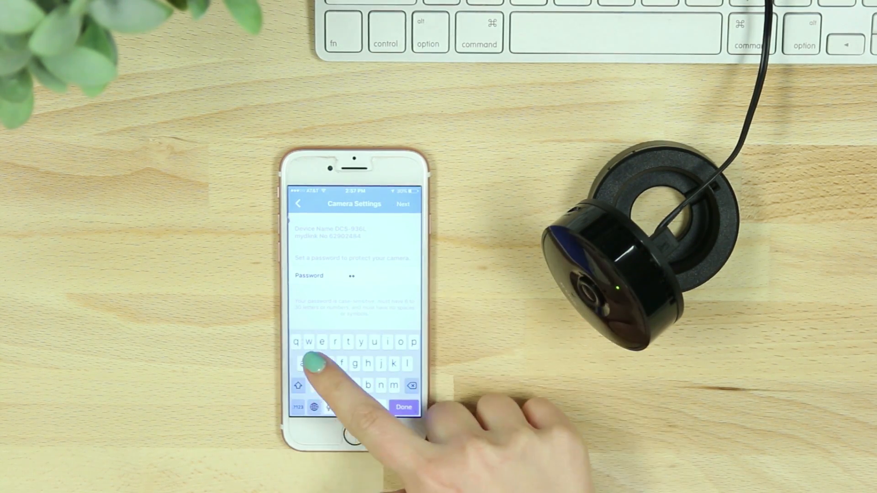
- Save the second camera's password and acknowledge the time-zone confirmation
click(404, 406)
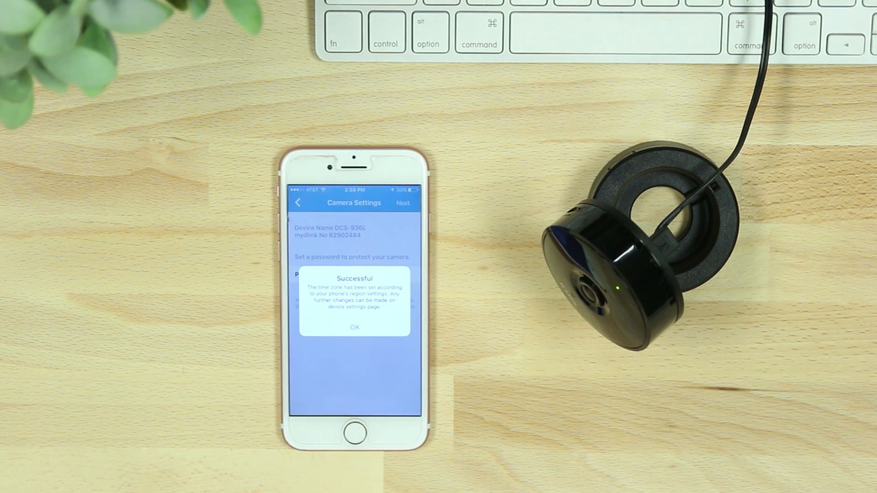
click(355, 327)
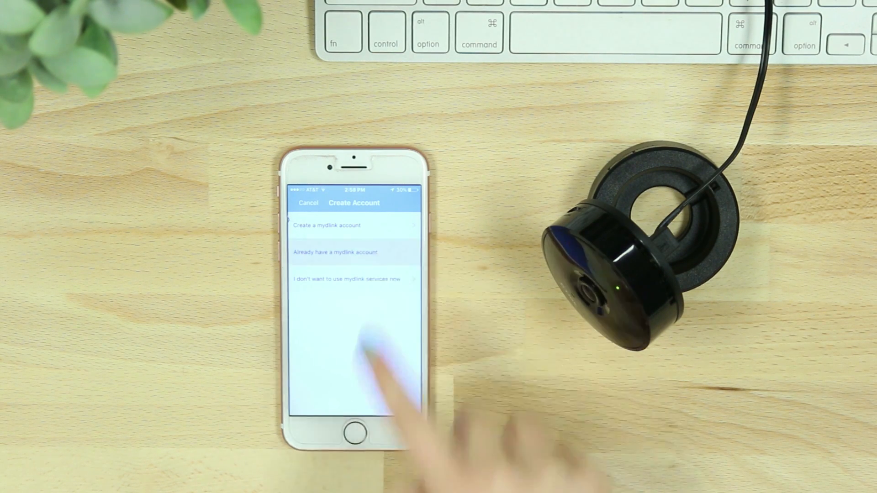
- Sign in with the existing account, view DCS-936L live video, then return to Remote devices
click(334, 253)
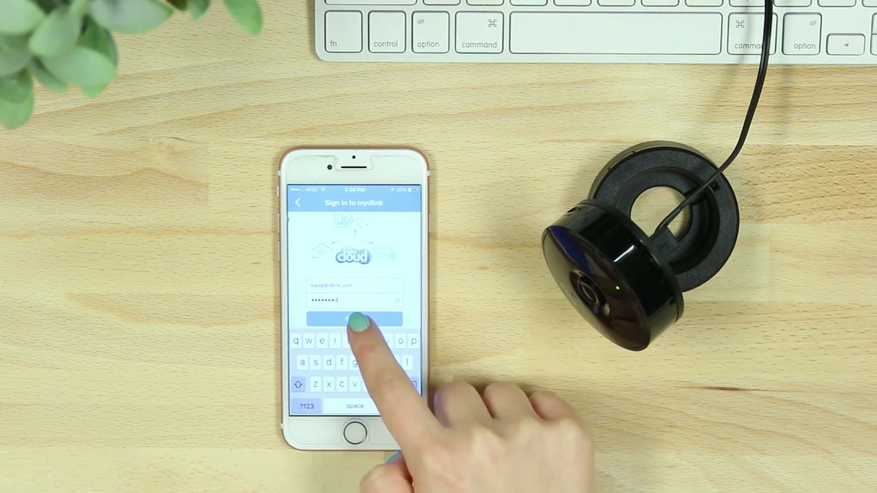
click(354, 319)
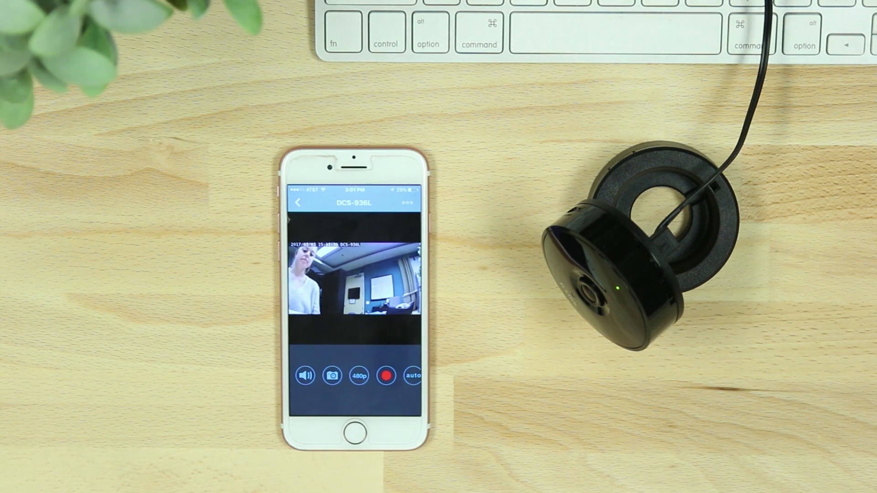
click(297, 202)
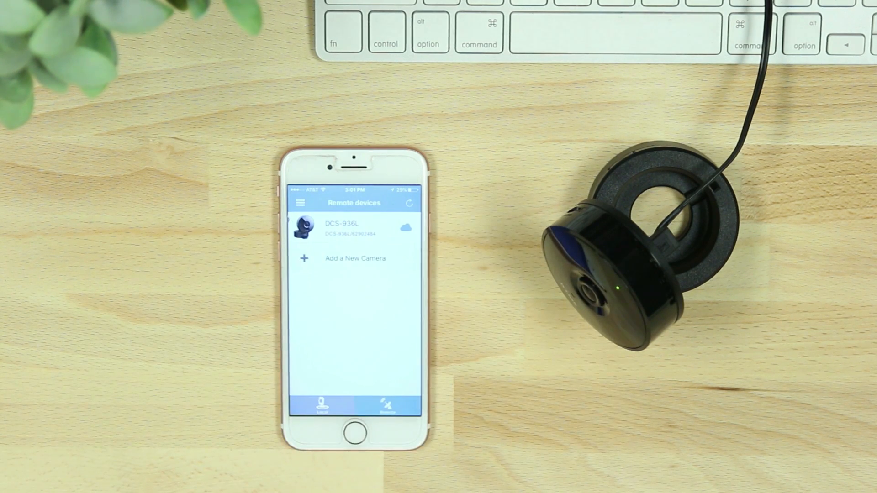